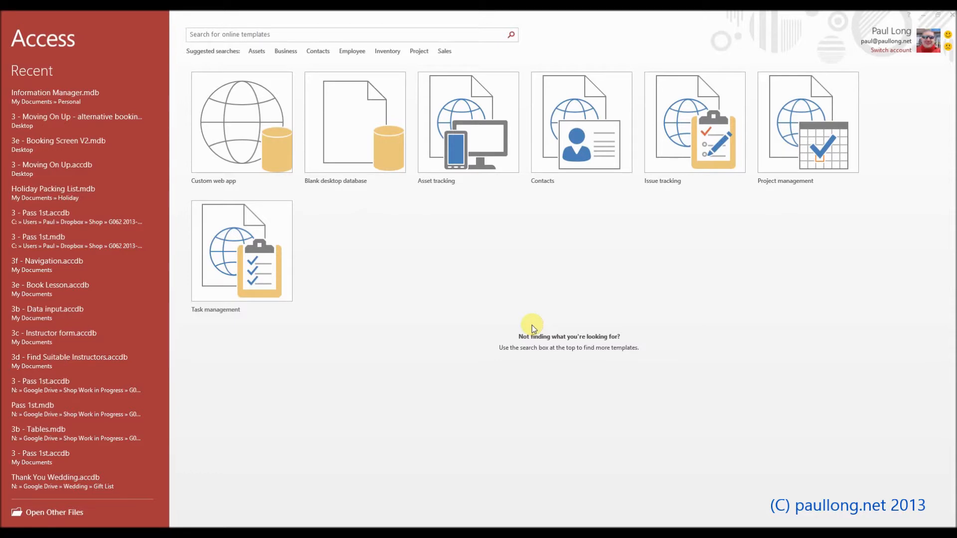
mouse_move(367, 151)
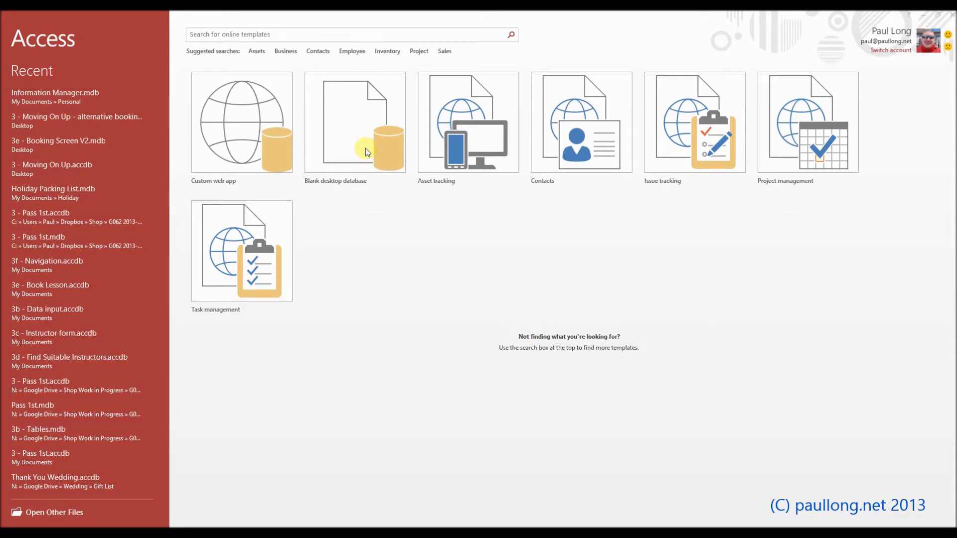
Step: Create a blank desktop database file named 'Pass 1st'
click(355, 125)
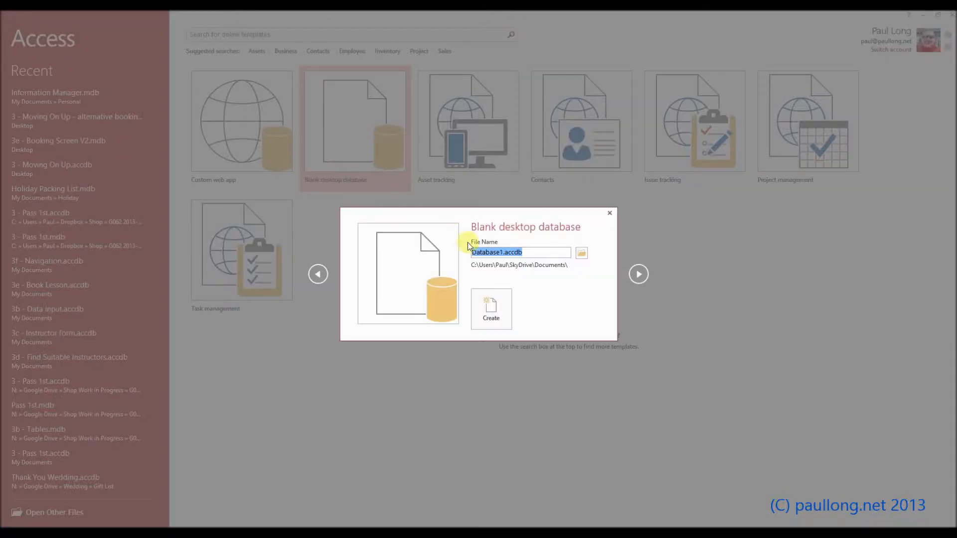
text(Pass 1st)
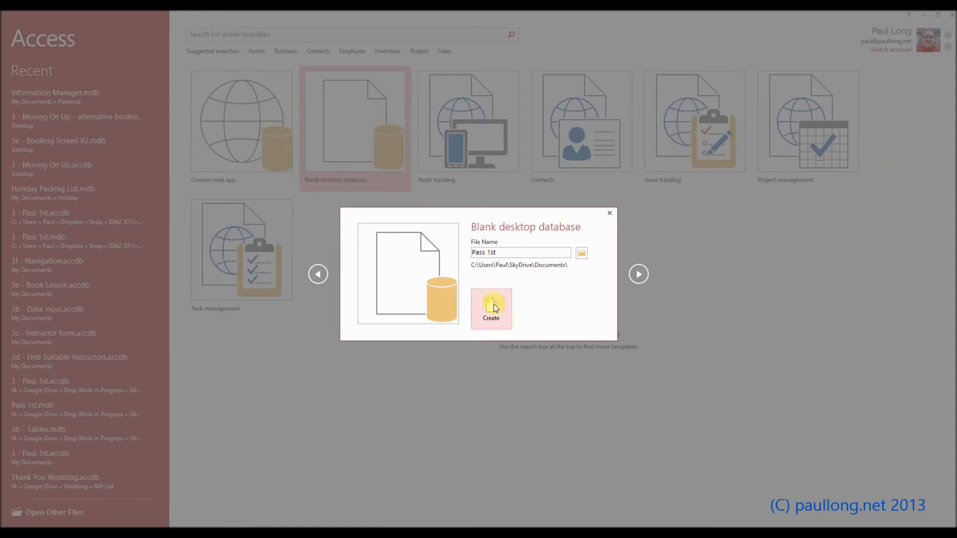
click(491, 308)
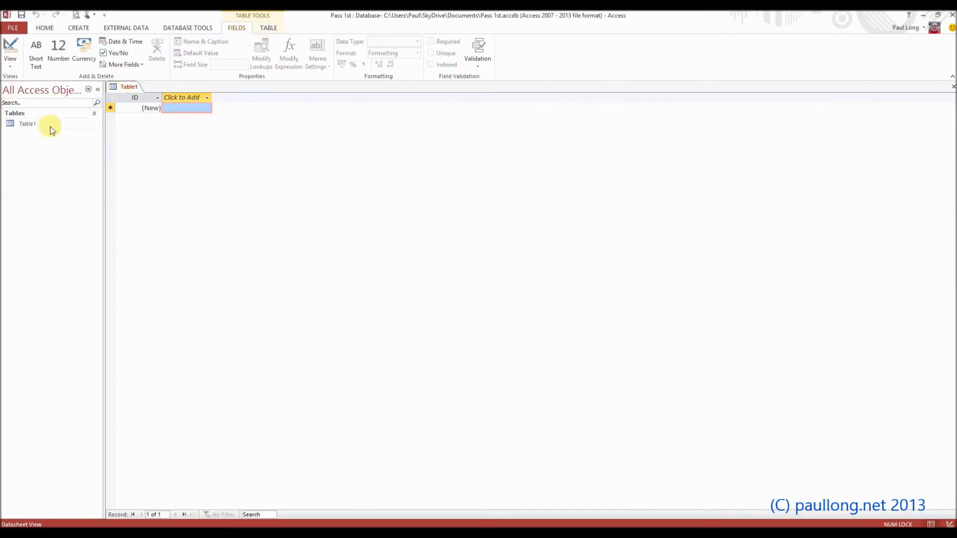
mouse_move(131, 94)
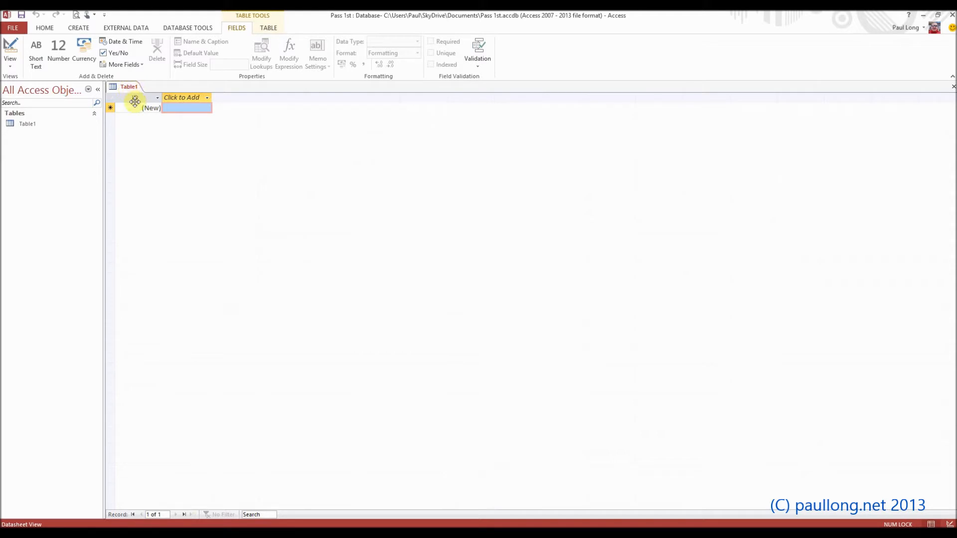
Step: Close the unsaved default Table1 from its tab's shortcut menu
right_click(128, 86)
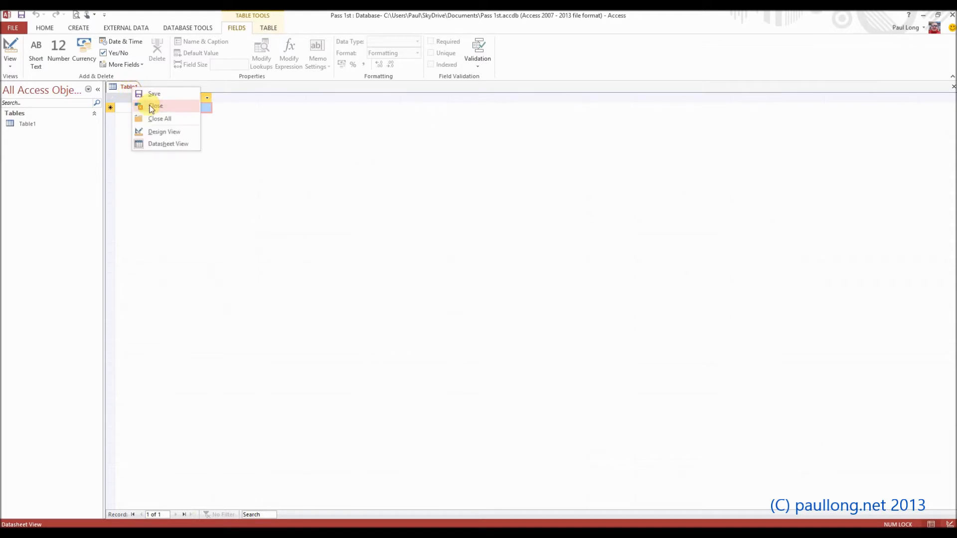
click(156, 106)
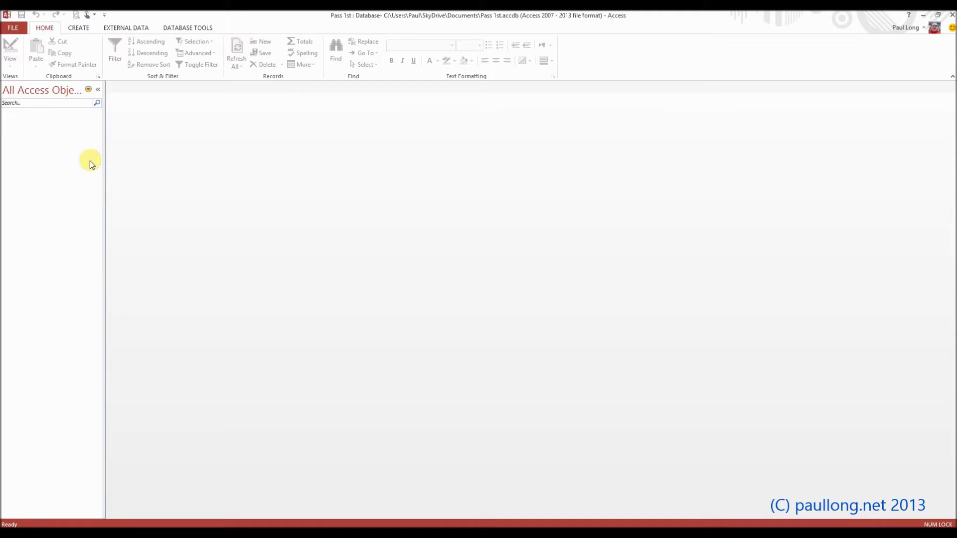
mouse_move(73, 66)
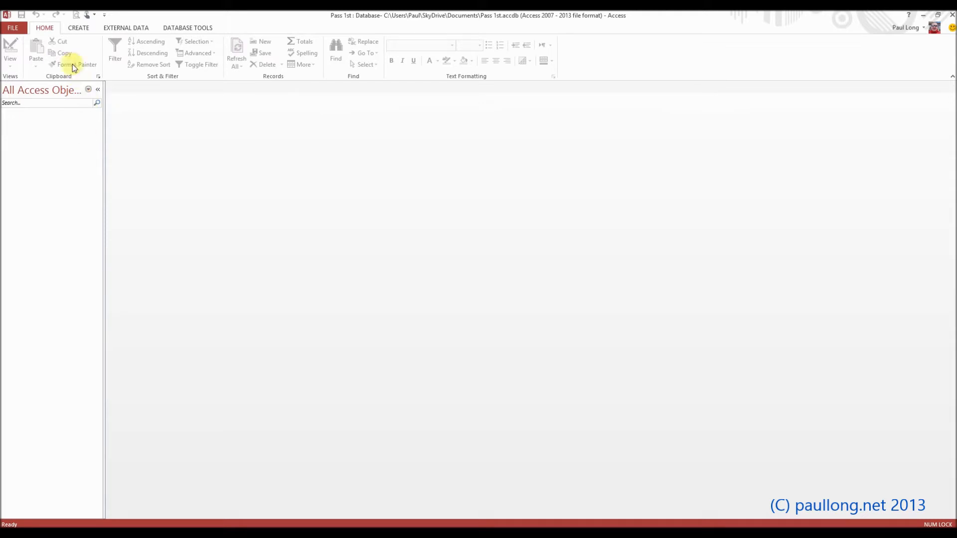
Step: Browse into the SBD Data Files folder and locate car.txt
click(127, 28)
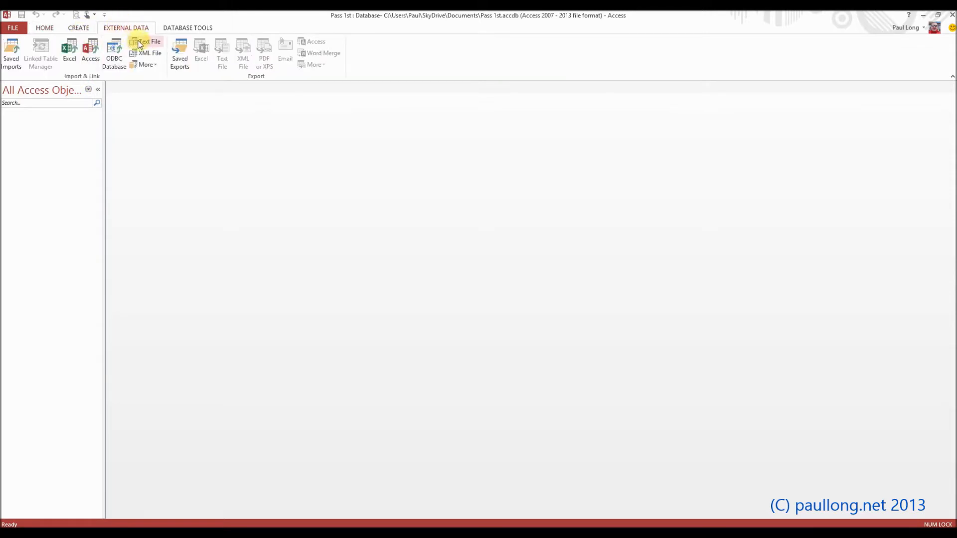
mouse_move(149, 44)
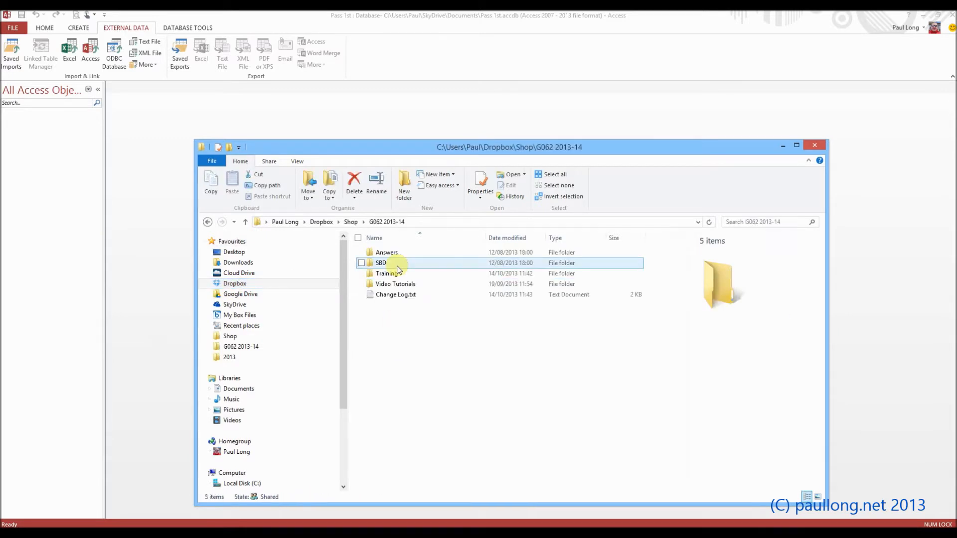
mouse_move(385, 263)
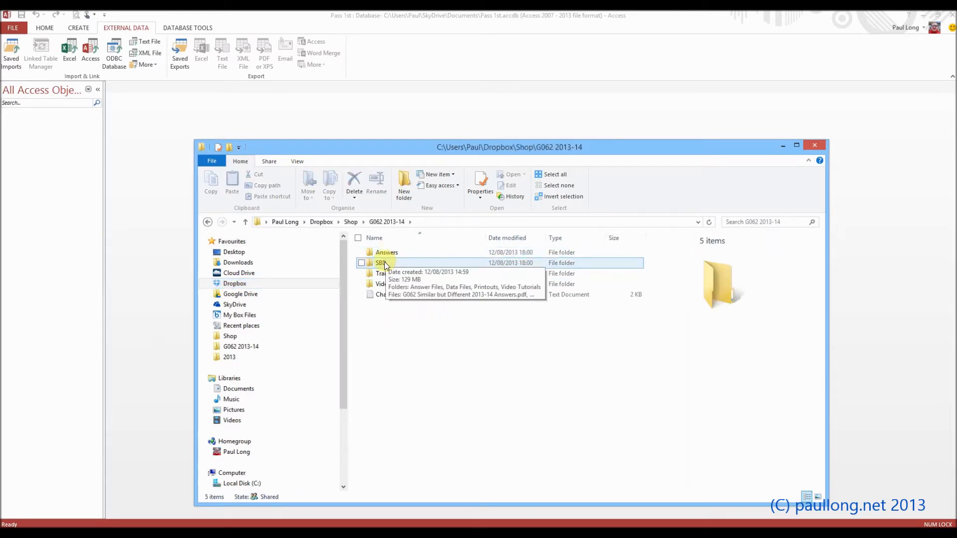
double_click(380, 263)
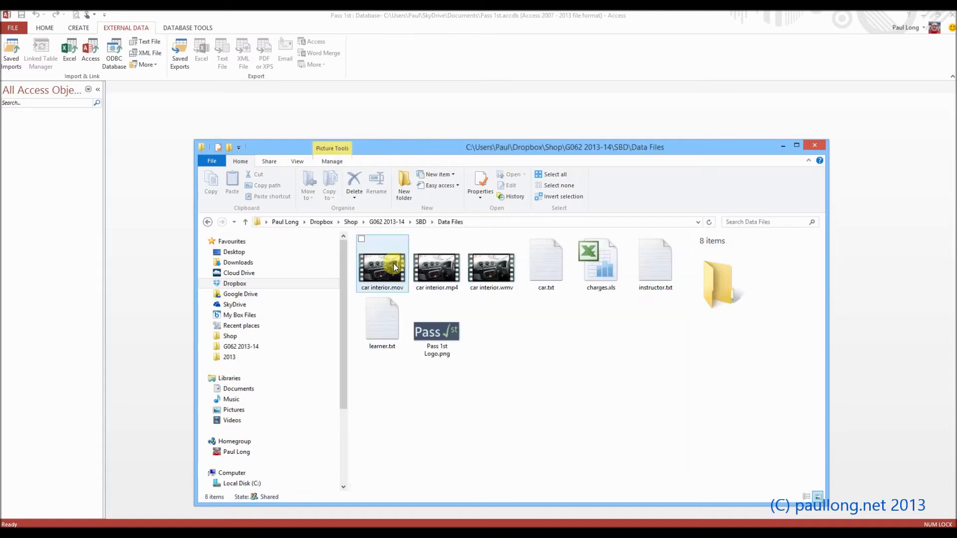
click(546, 267)
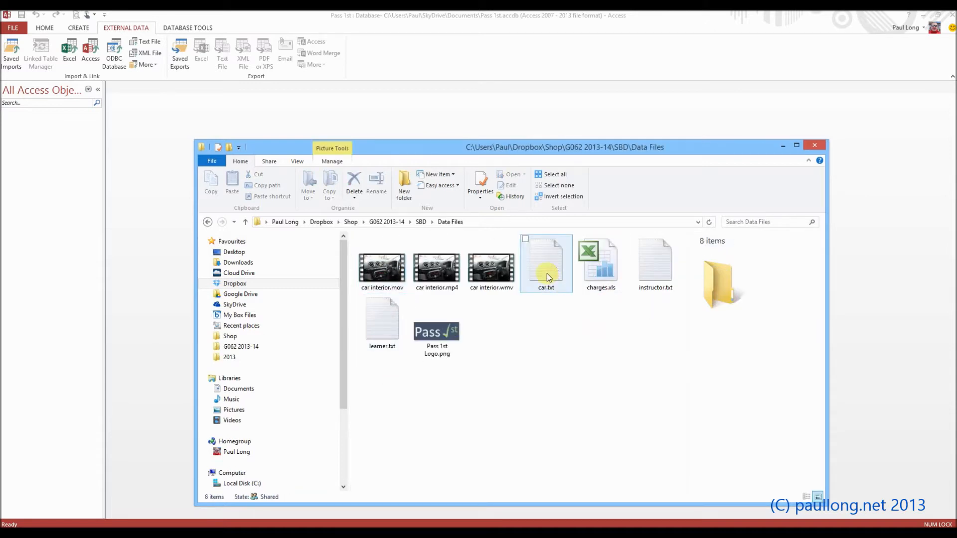
click(546, 263)
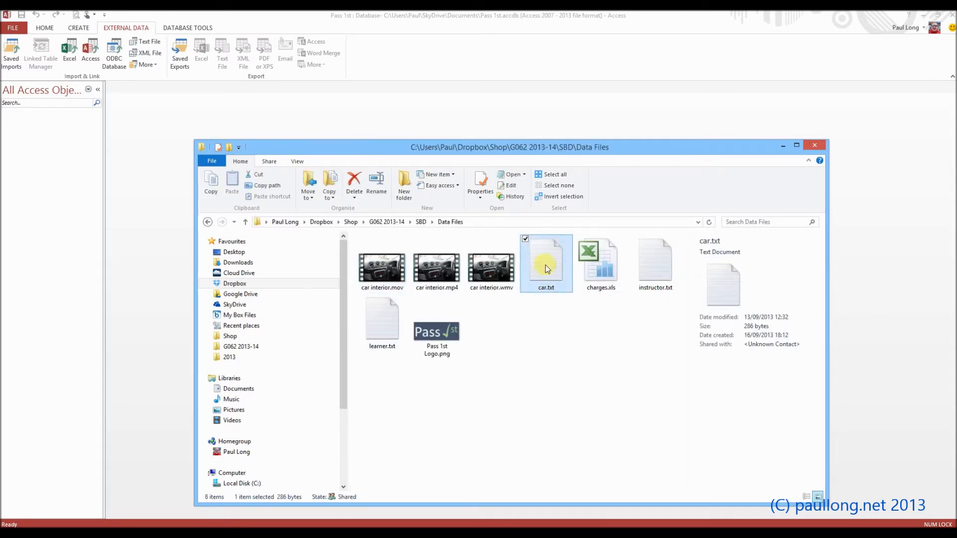
click(656, 262)
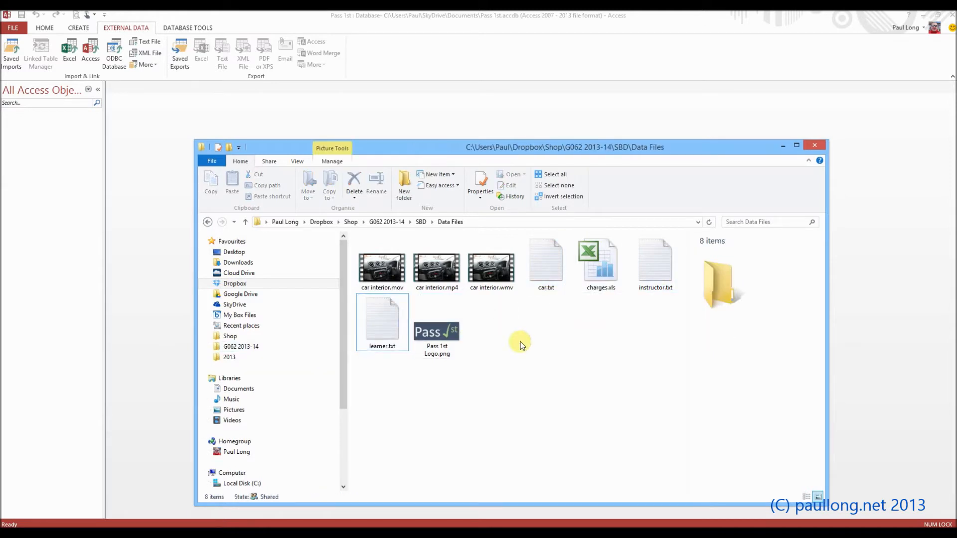
mouse_move(570, 360)
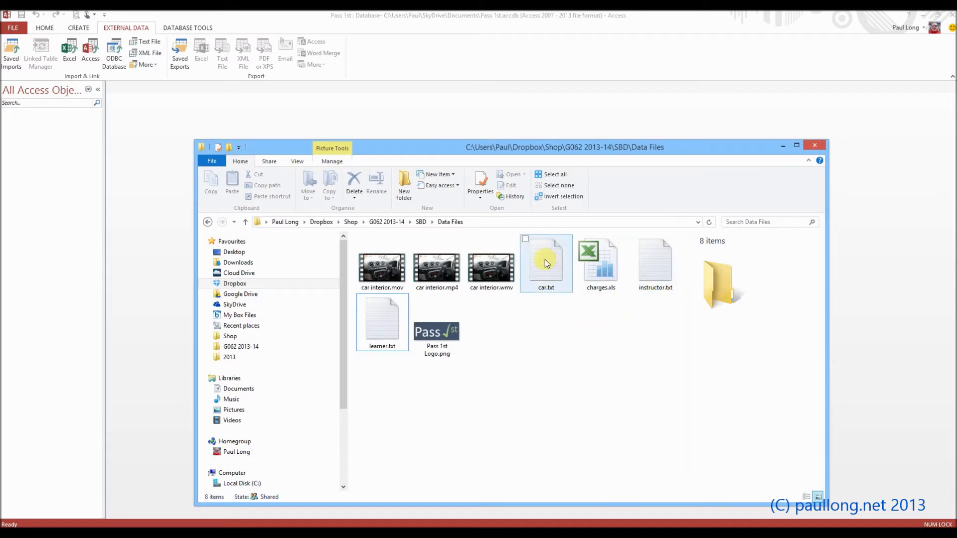
Step: Open car.txt in Notepad, inspect headings like Make, then close it
double_click(546, 263)
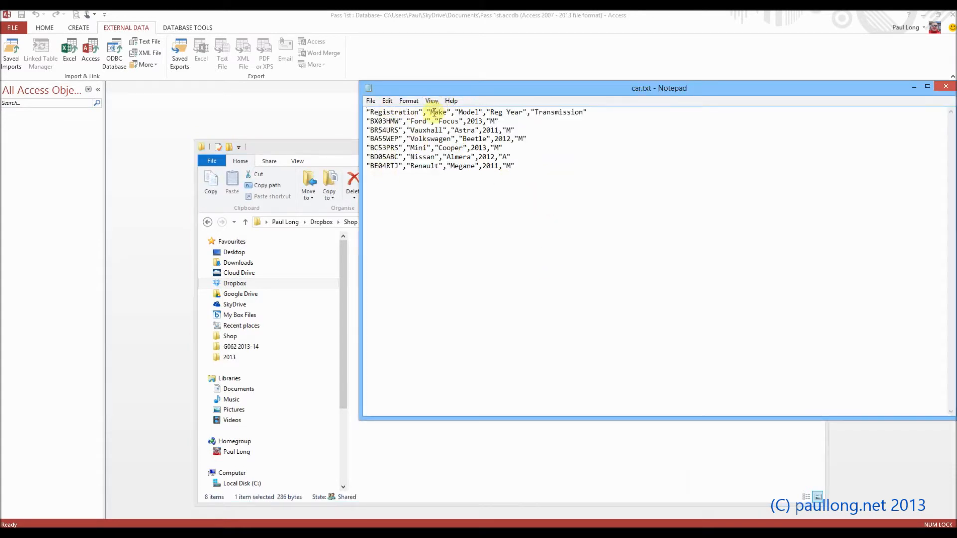
double_click(469, 112)
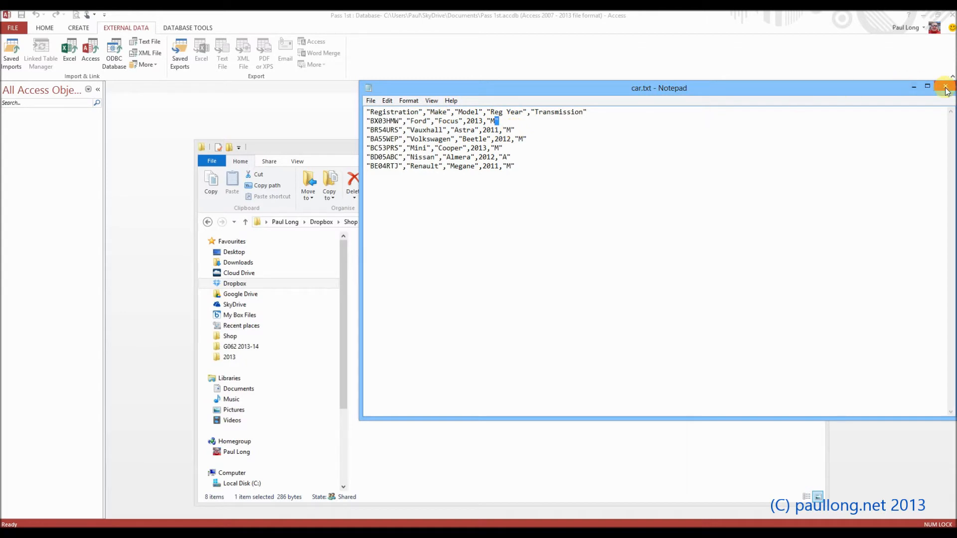
click(946, 86)
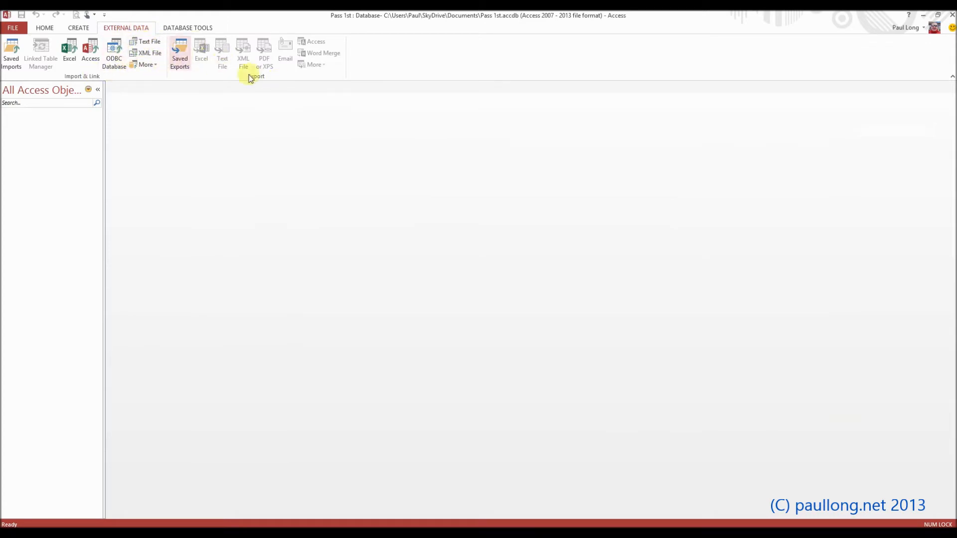
mouse_move(103, 74)
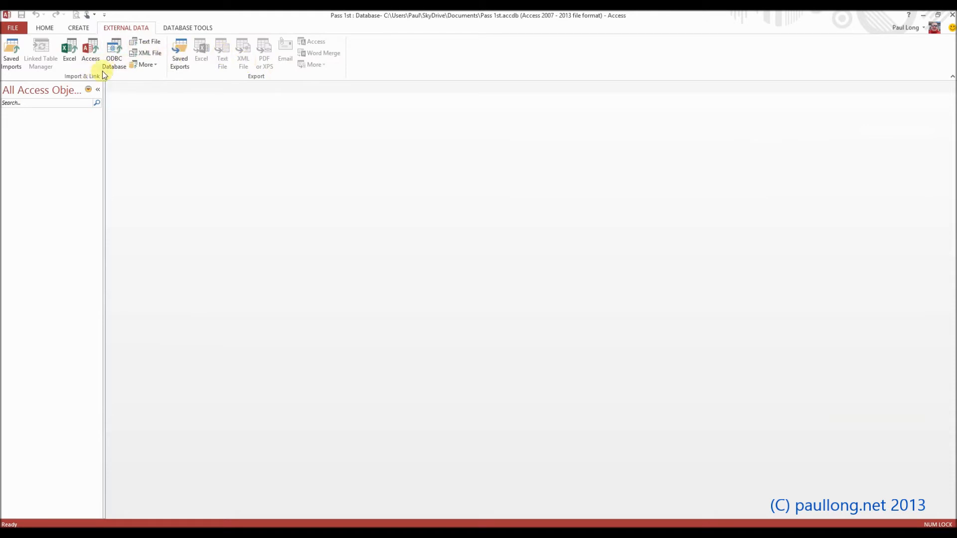
Step: Import car.txt from Dropbox > Shop > G062 2013-14 > Data Files into a new table
click(148, 42)
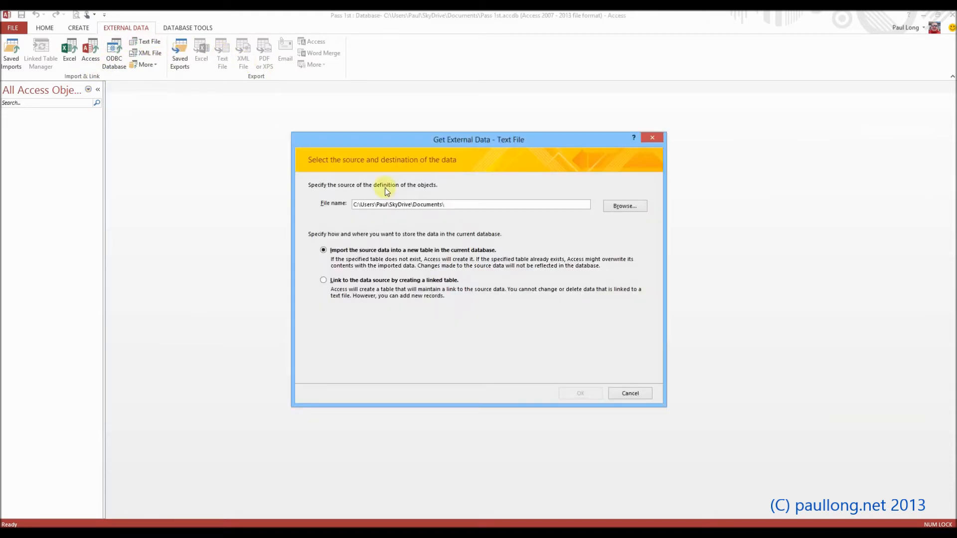
click(625, 205)
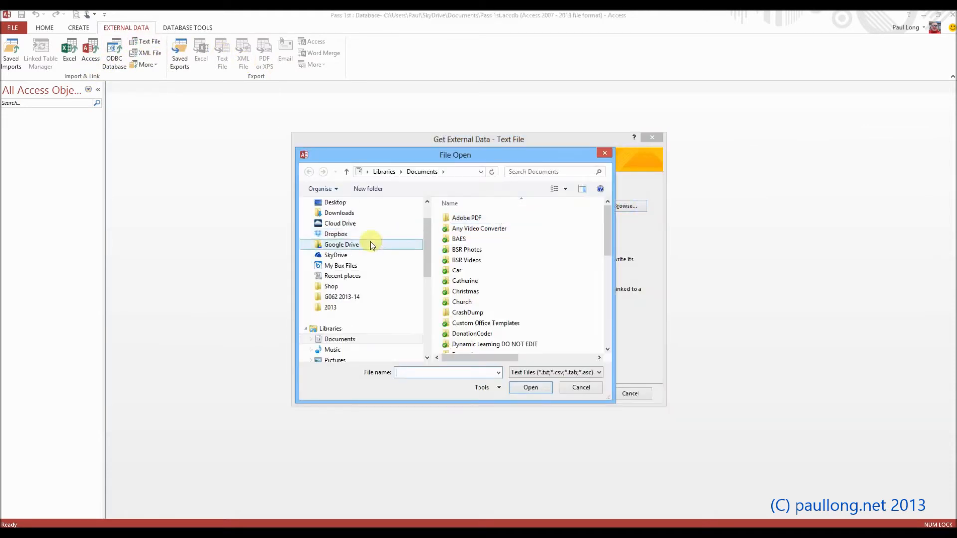
click(336, 234)
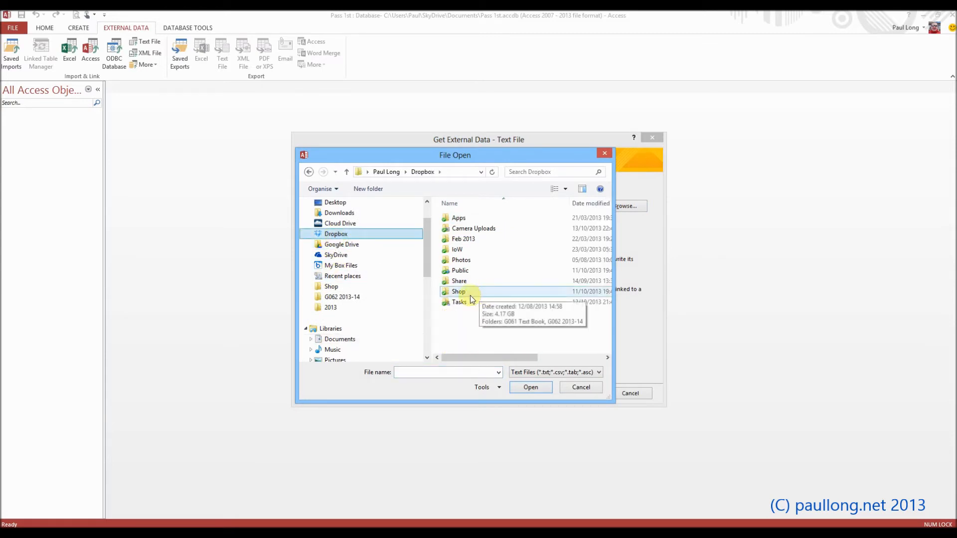
double_click(459, 292)
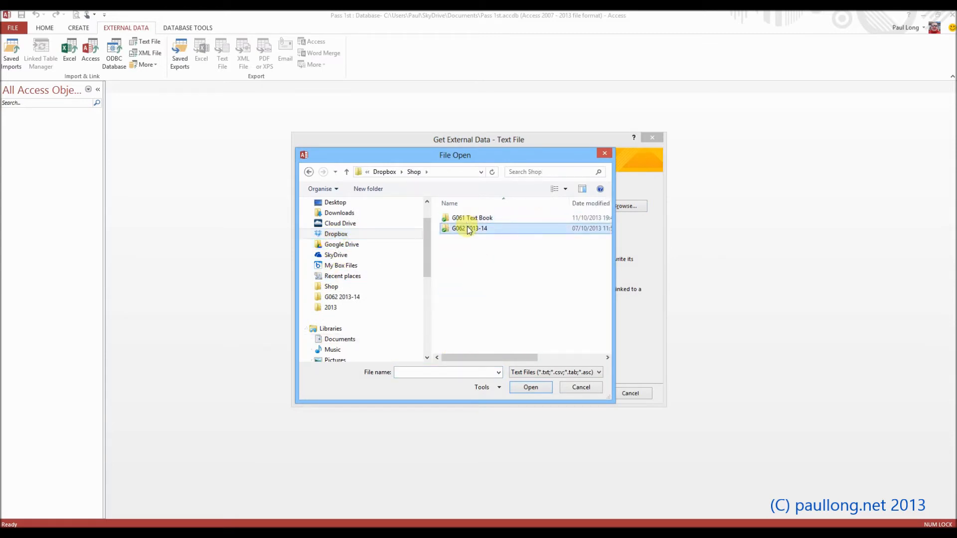
double_click(468, 229)
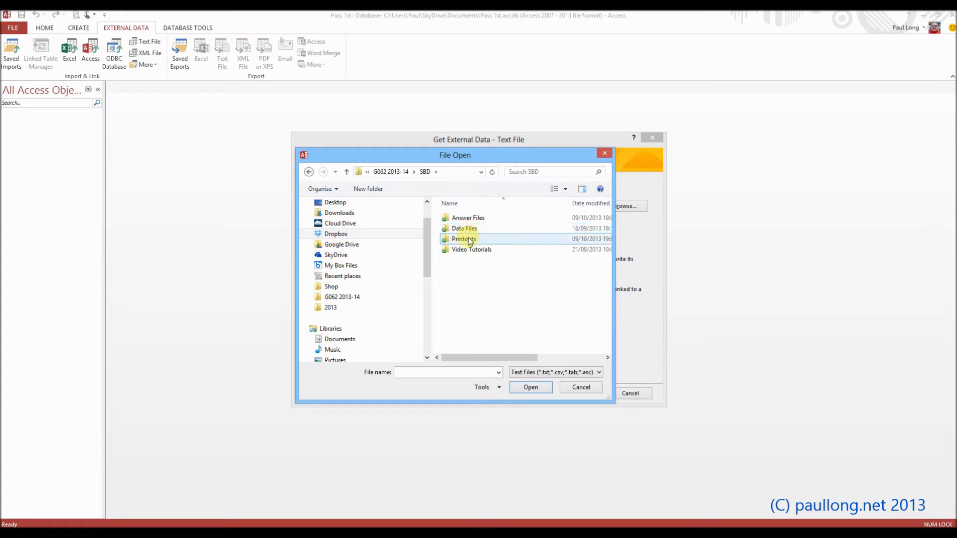
click(464, 228)
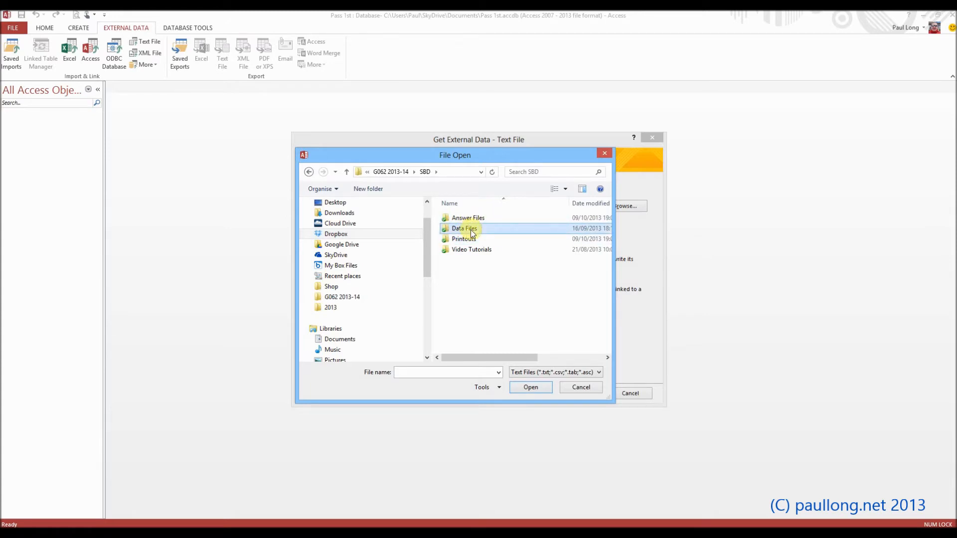
click(531, 387)
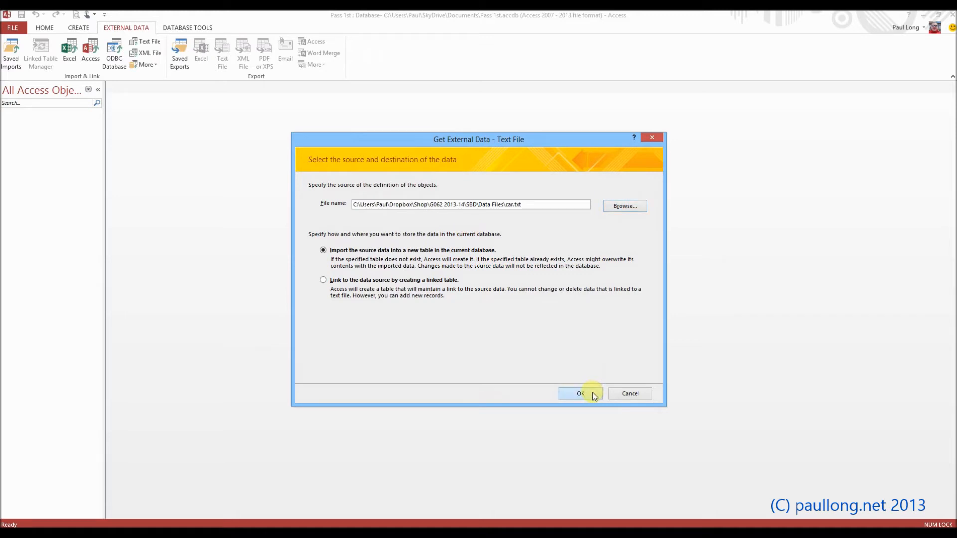
click(581, 393)
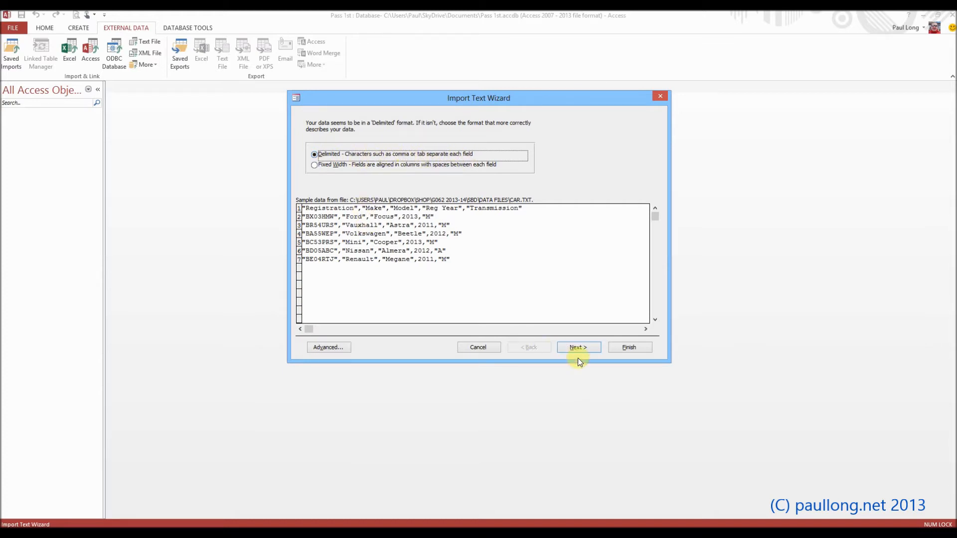
Step: Keep Delimited, use the first row as field names, and advance to primary key options
click(579, 347)
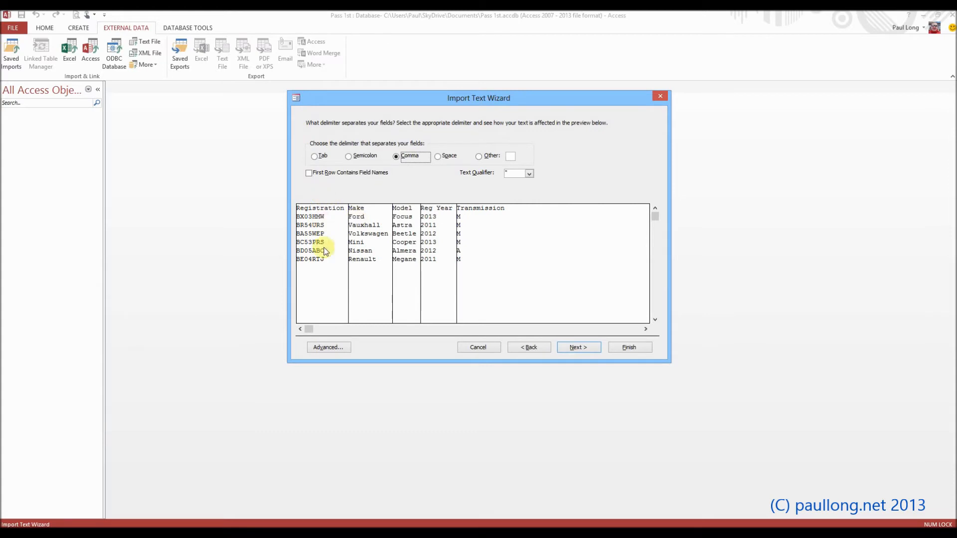
mouse_move(475, 245)
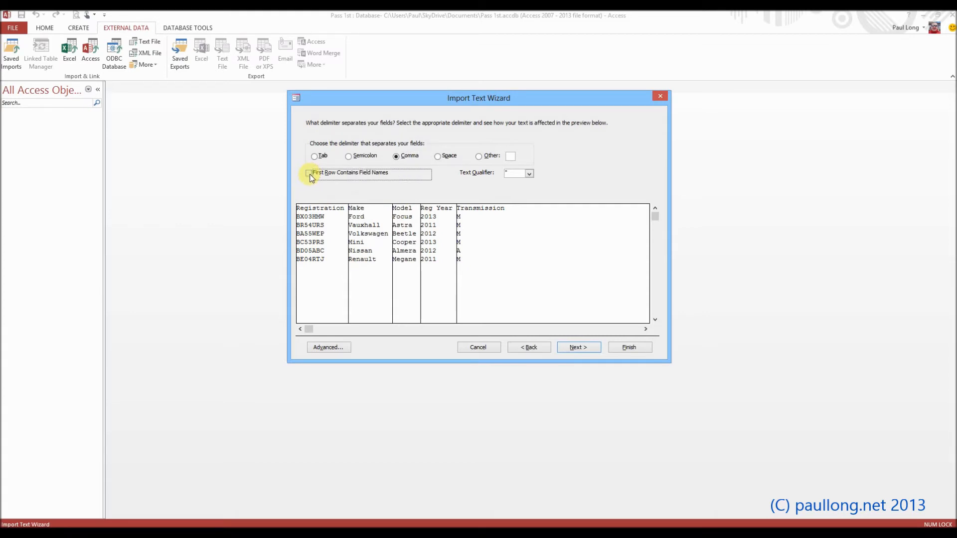
click(310, 172)
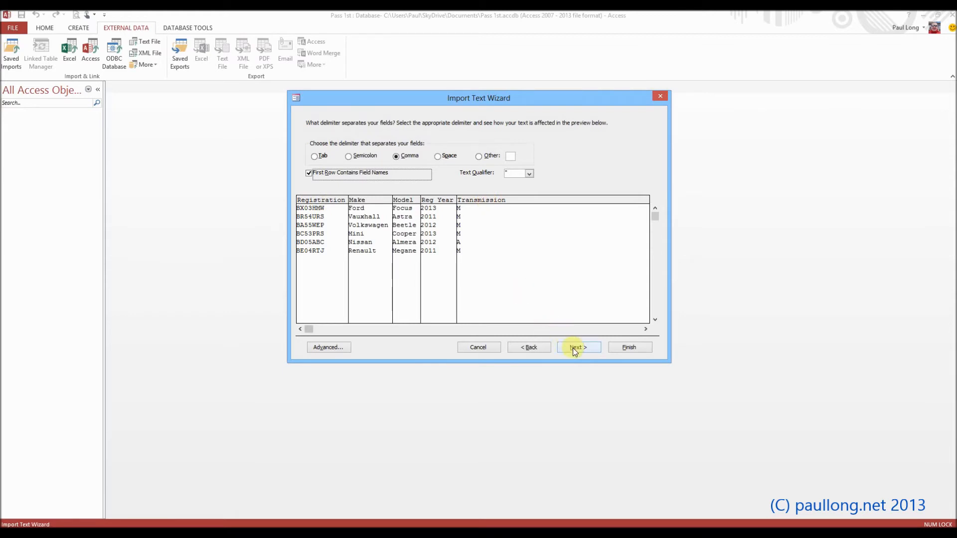
click(579, 348)
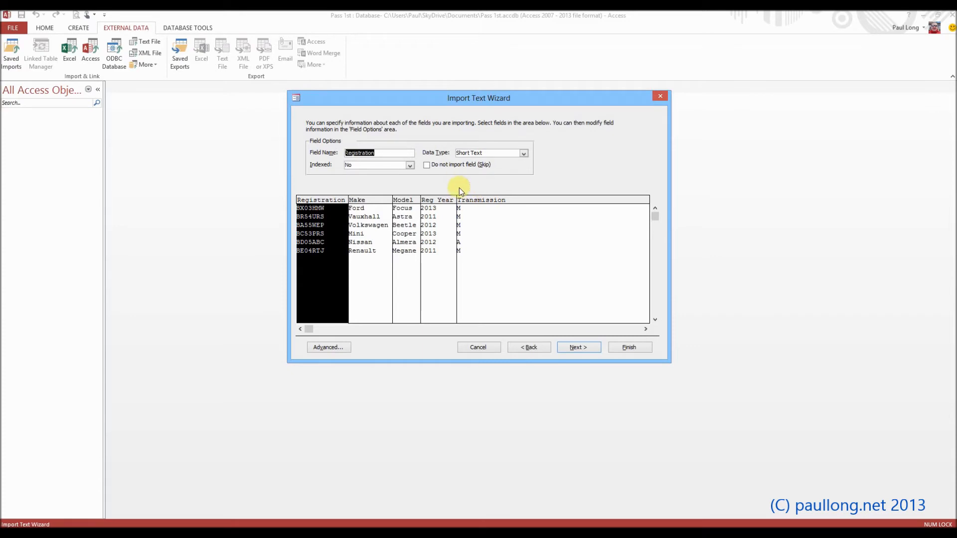
mouse_move(582, 348)
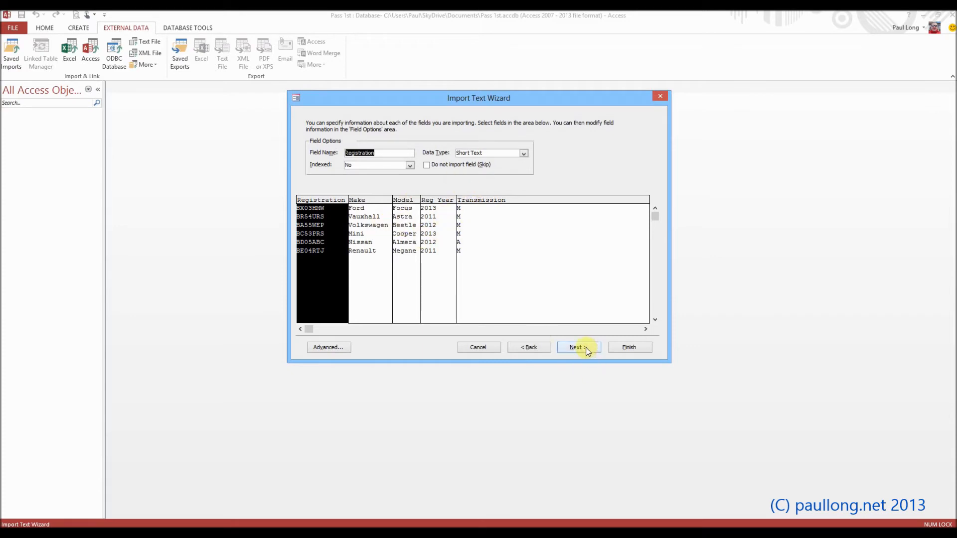
click(579, 348)
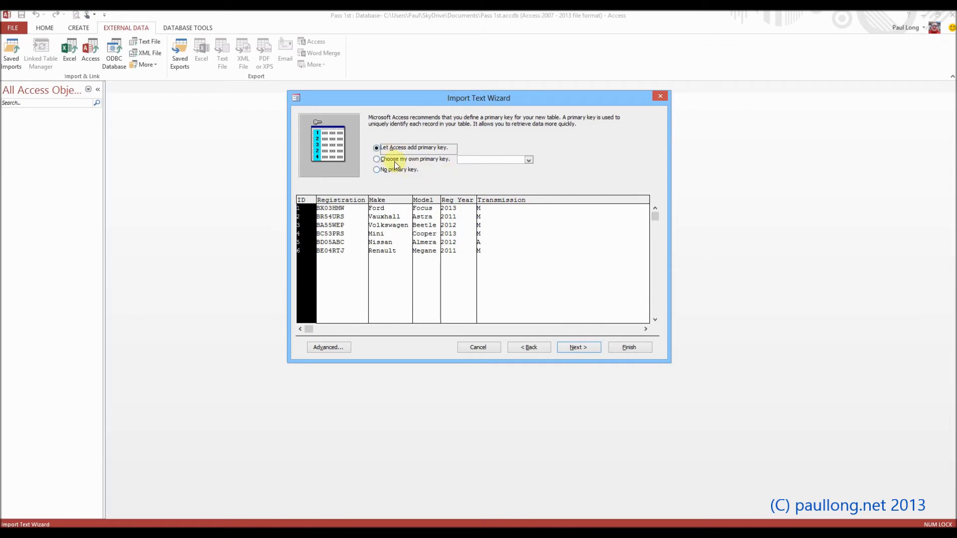
mouse_move(422, 193)
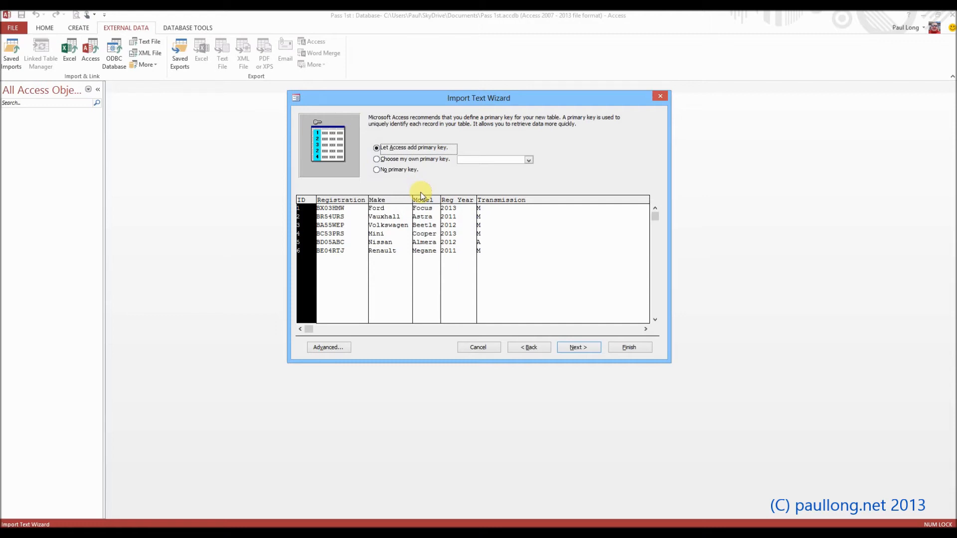
mouse_move(578, 348)
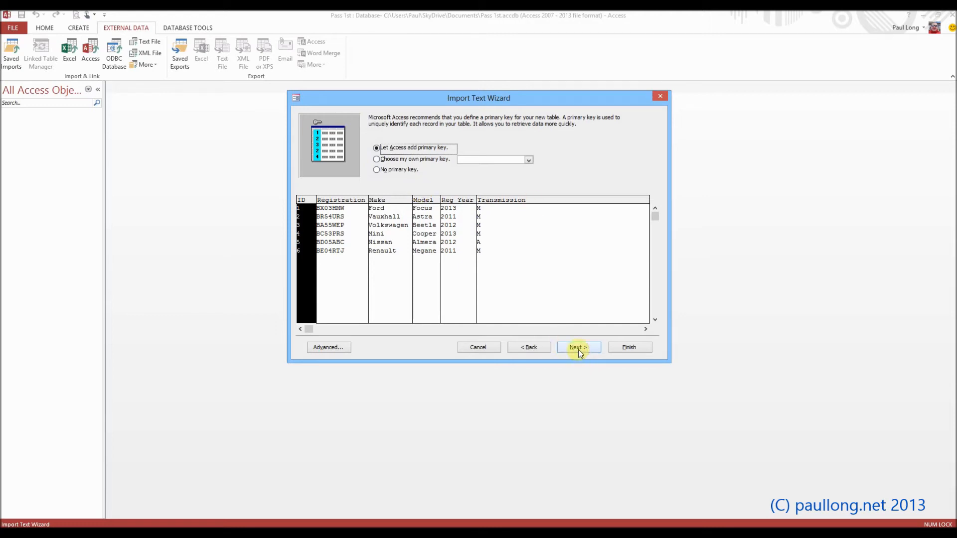
Step: Let Access add the primary key and finish importing into table 'Car'
click(578, 347)
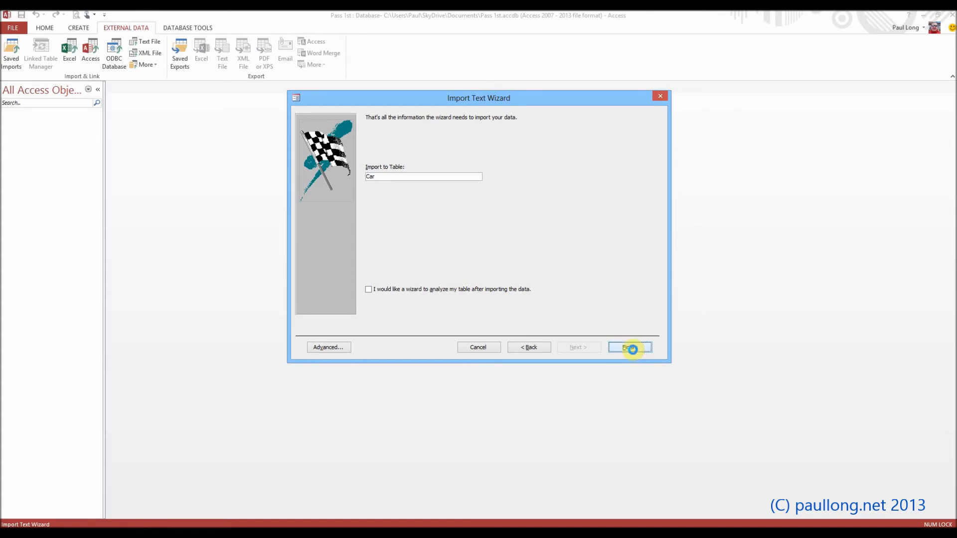
click(630, 347)
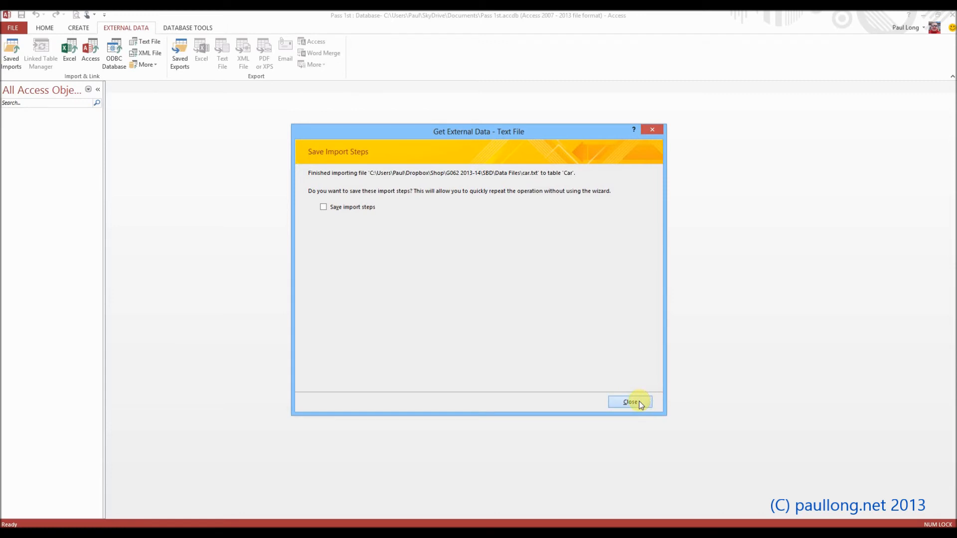
Step: Skip saving import steps, open the Car table, and switch it to Design View
click(630, 402)
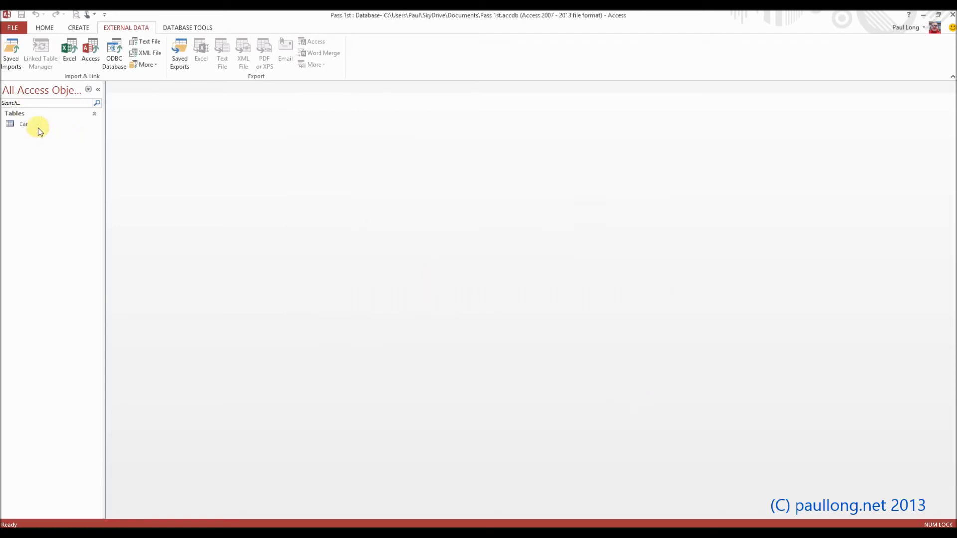
double_click(24, 124)
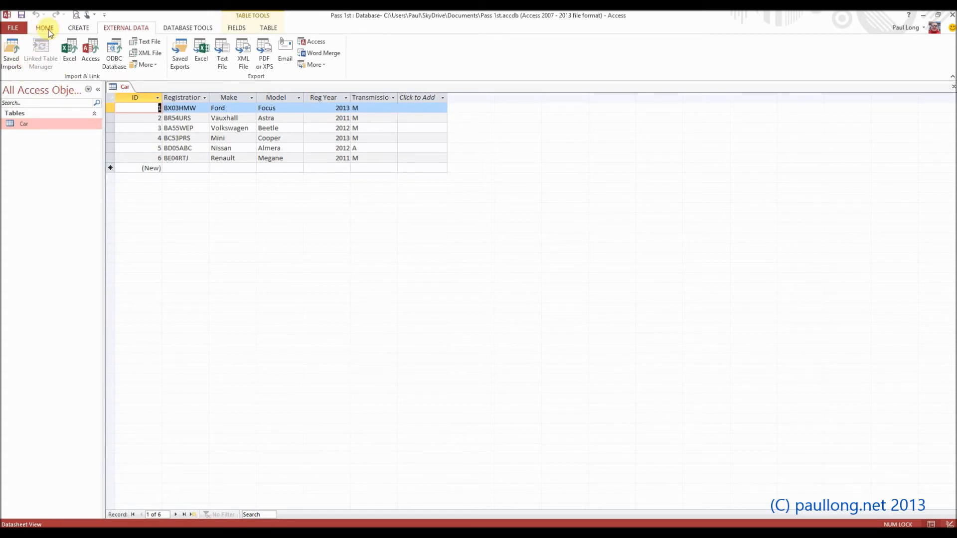
click(45, 28)
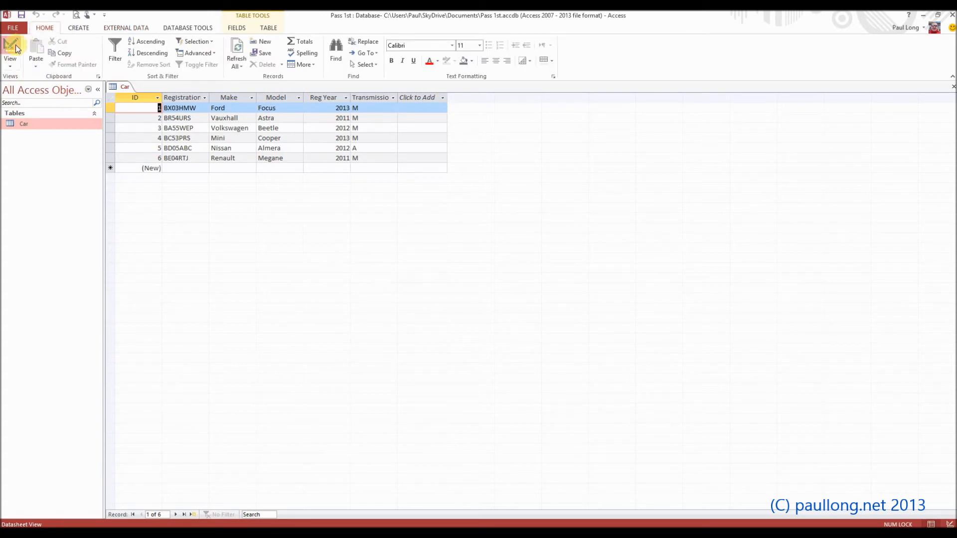
click(11, 45)
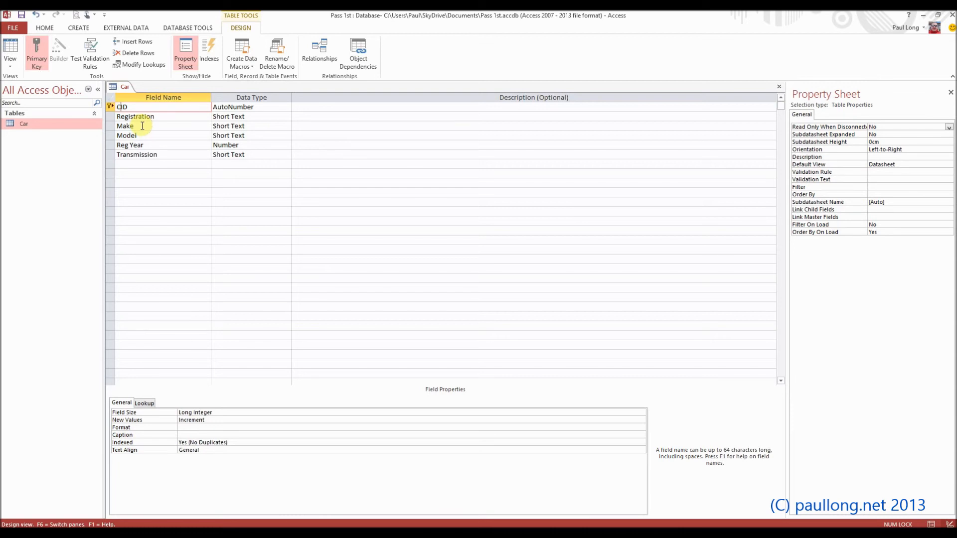
Step: Rename ID to CarID; set Registration size 10 and Make and Model 15
text(CarID)
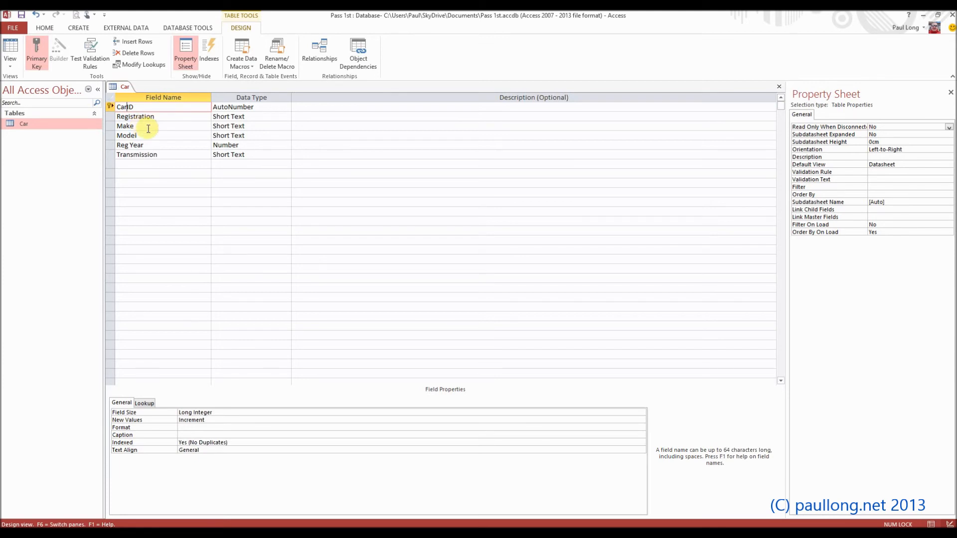
click(135, 116)
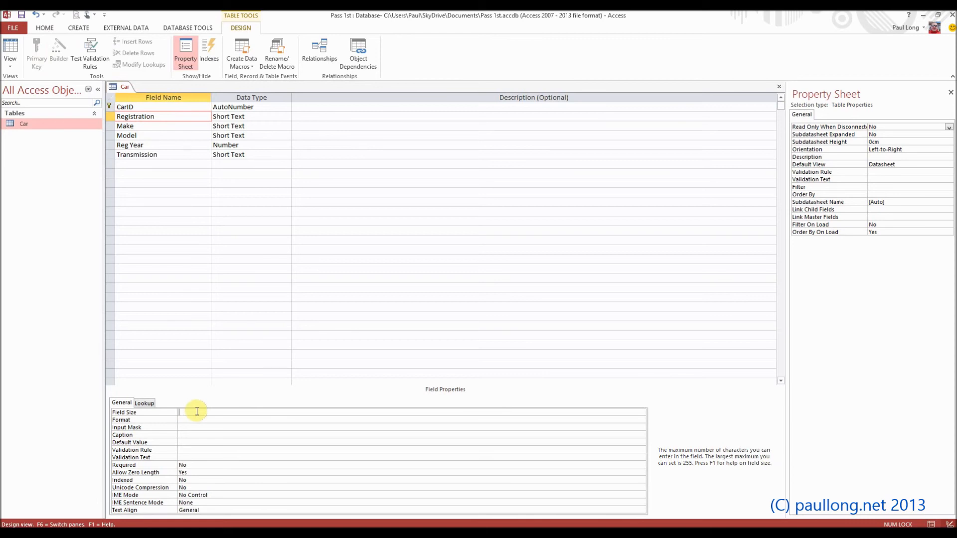
text(10)
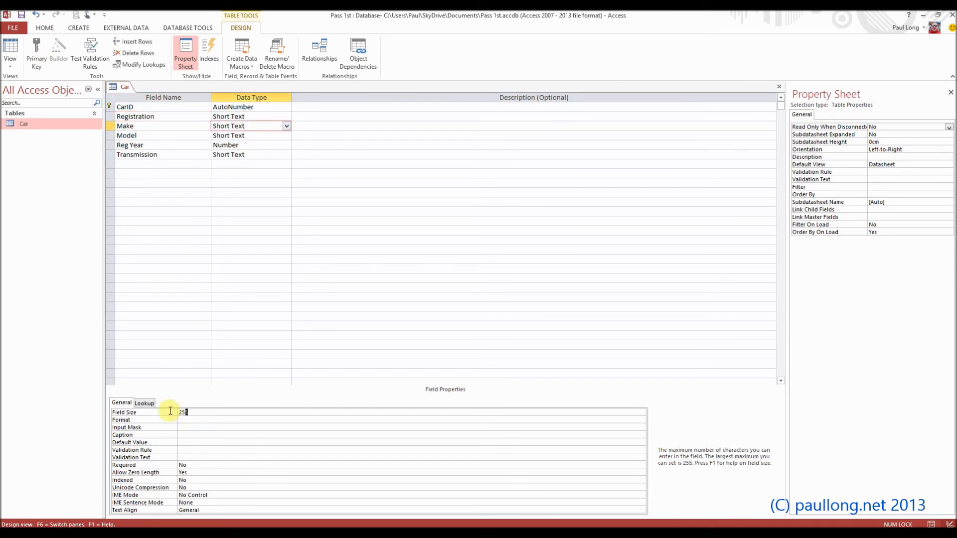
text(15)
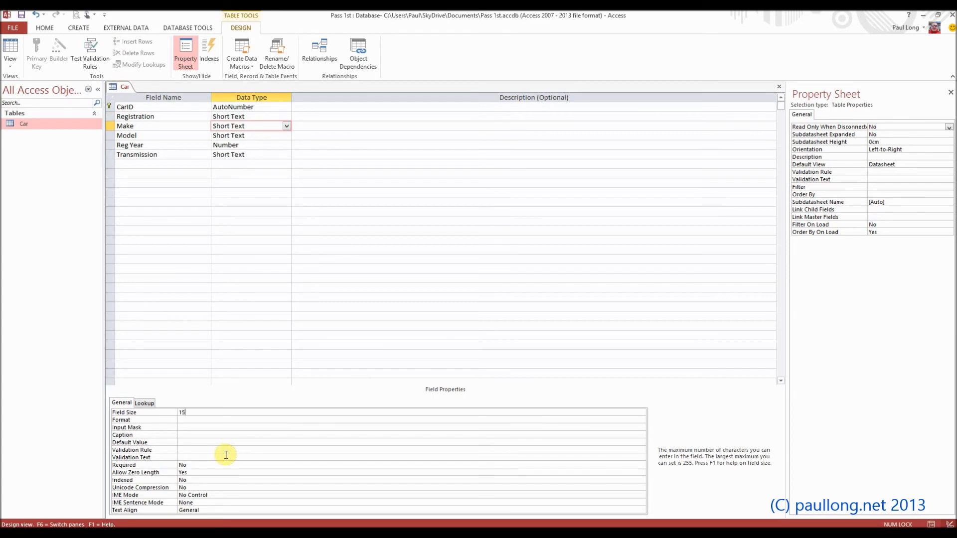
click(251, 135)
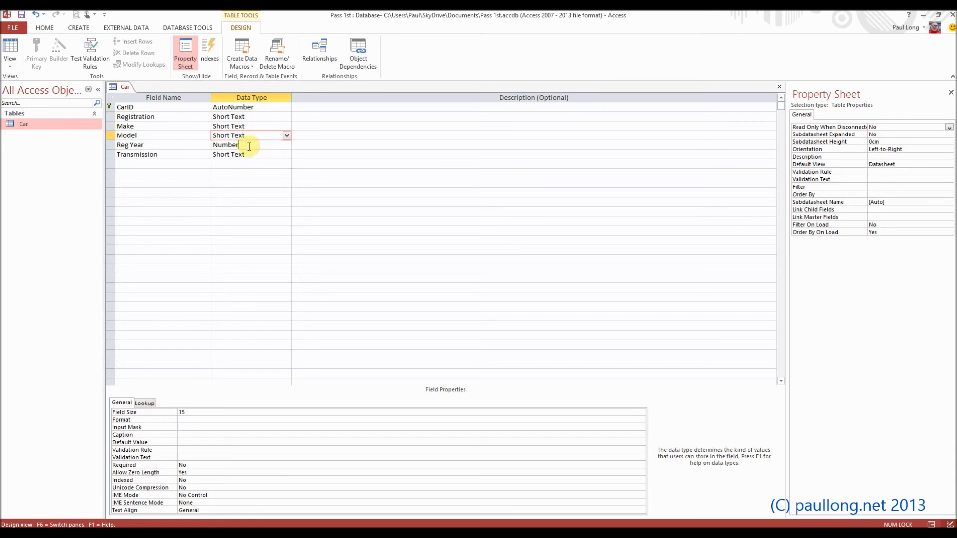
Step: Set the Reg Year field size to Integer and Transmission to 1
click(245, 145)
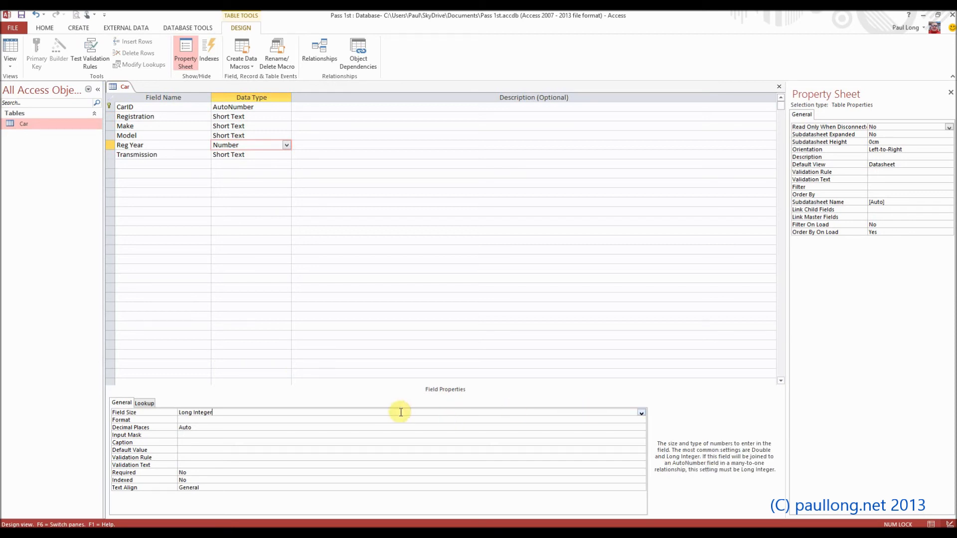
click(641, 413)
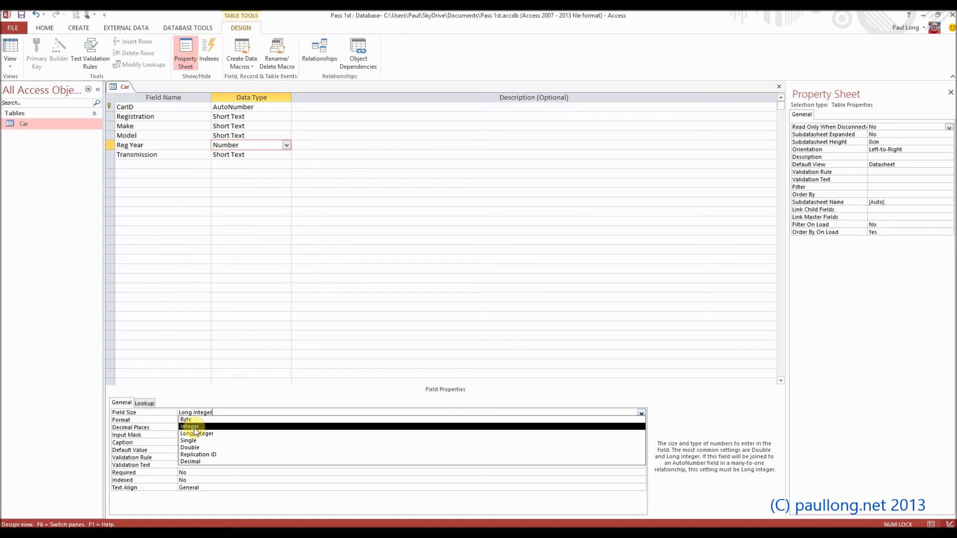
click(190, 426)
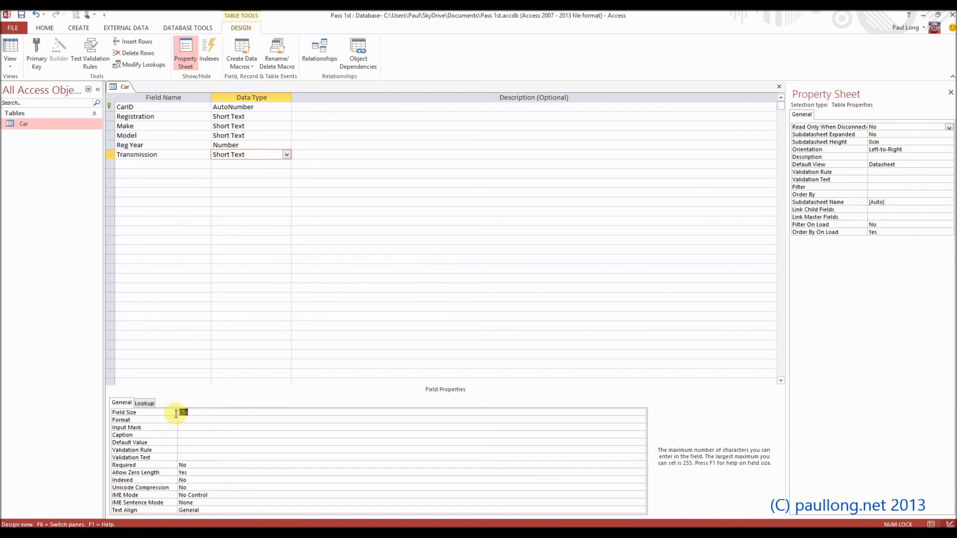
text(1)
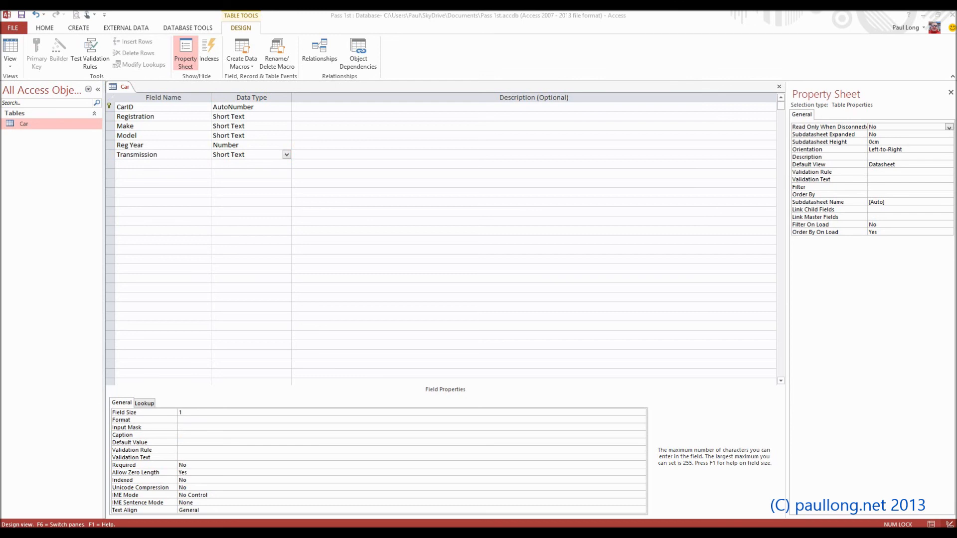
mouse_move(231, 176)
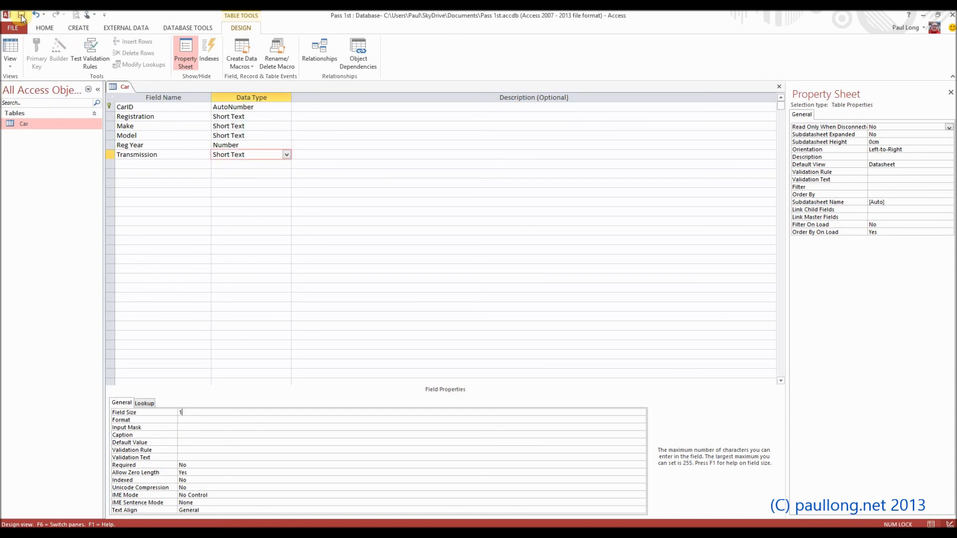
Step: Save the Car table design, accepting the data-loss warning
click(23, 11)
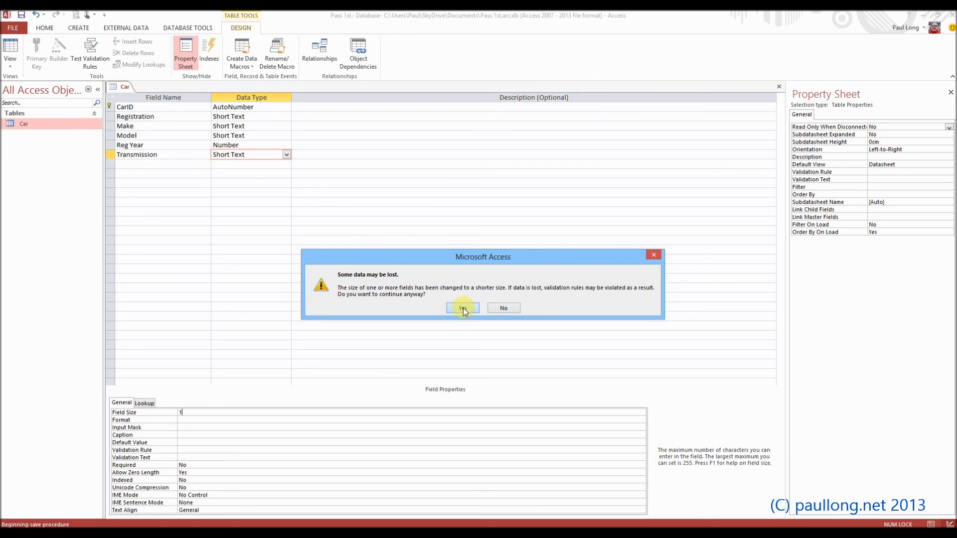
click(462, 308)
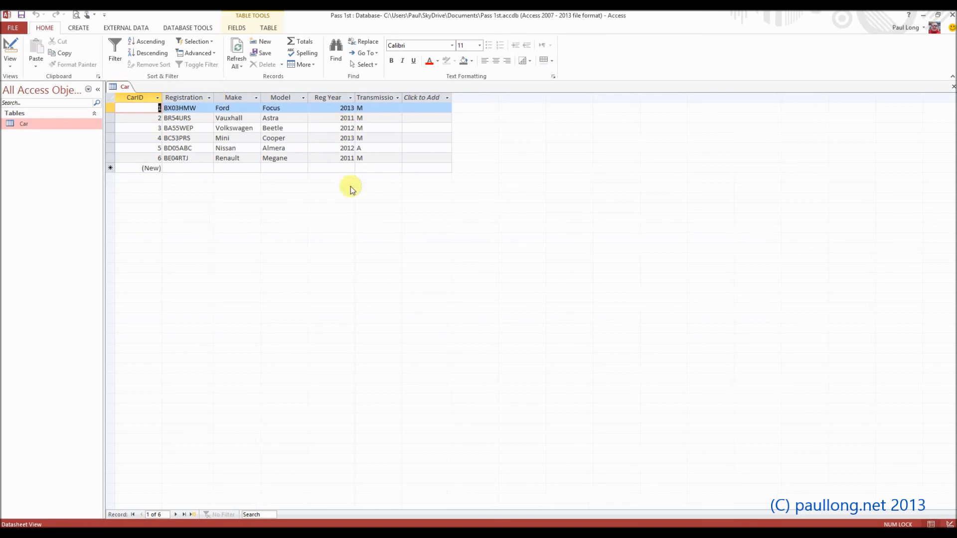
mouse_move(246, 183)
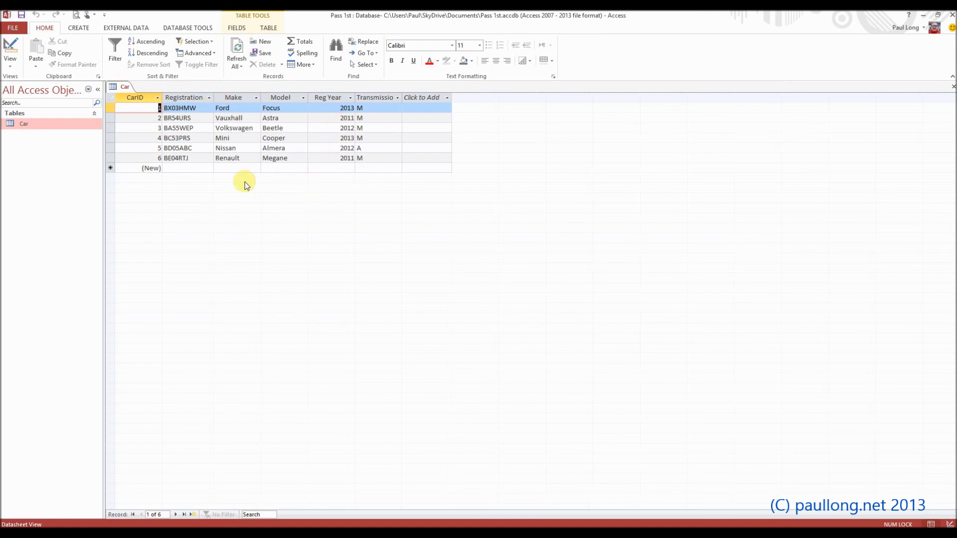